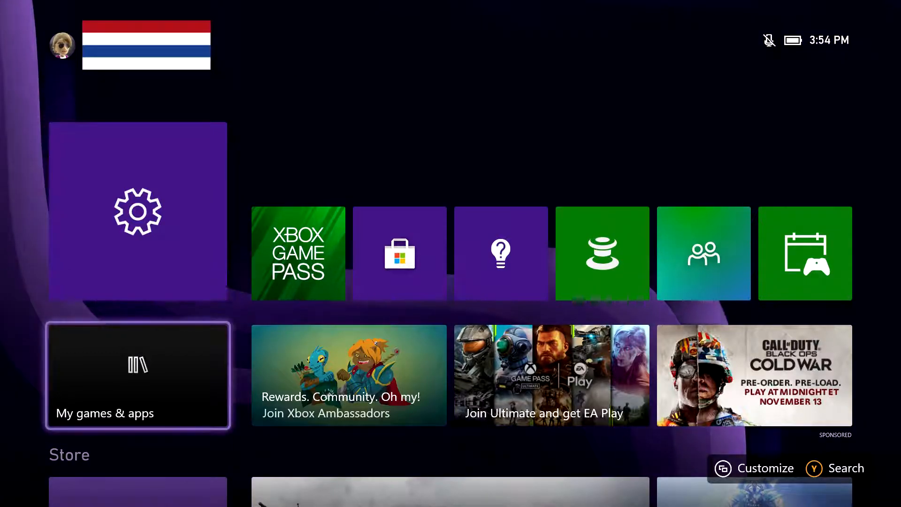
Step: Search the store for "twi" so Twitch appears among the suggested results
click(400, 252)
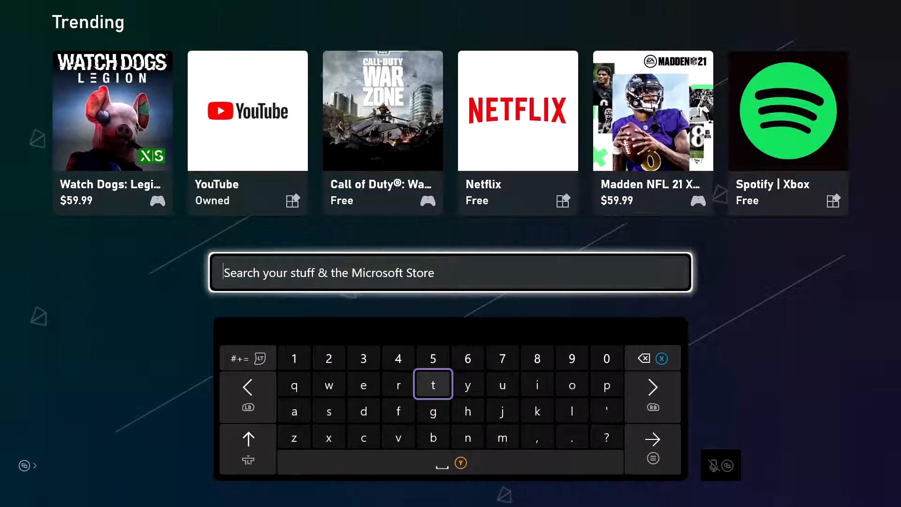
text(wi)
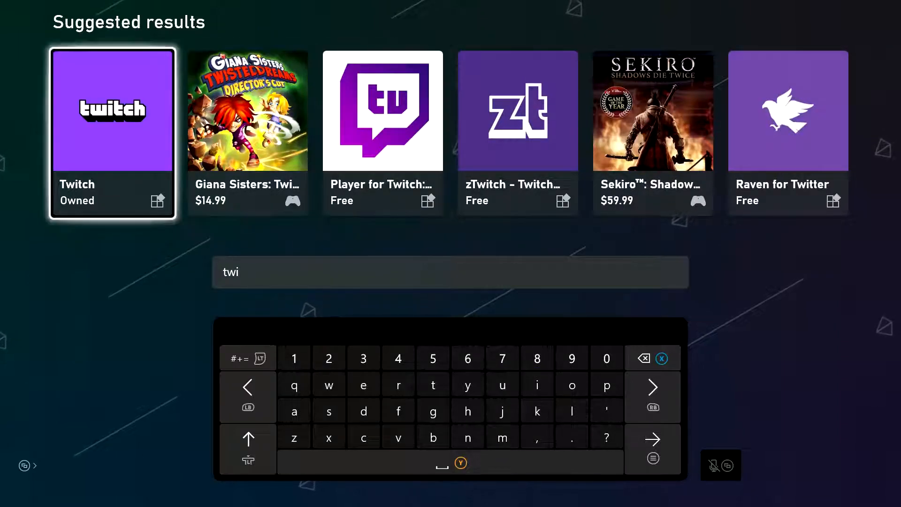
Step: Install Twitch from its store page and launch it from the Home tile
click(112, 109)
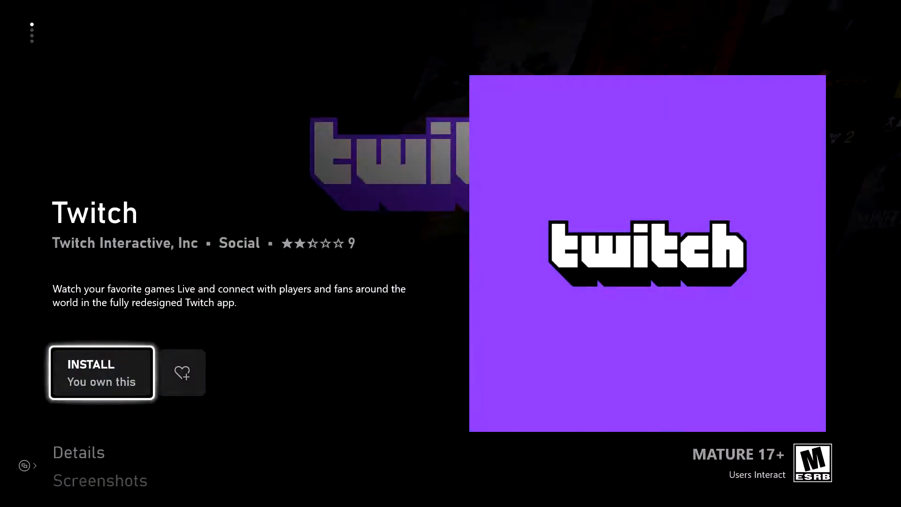
click(101, 371)
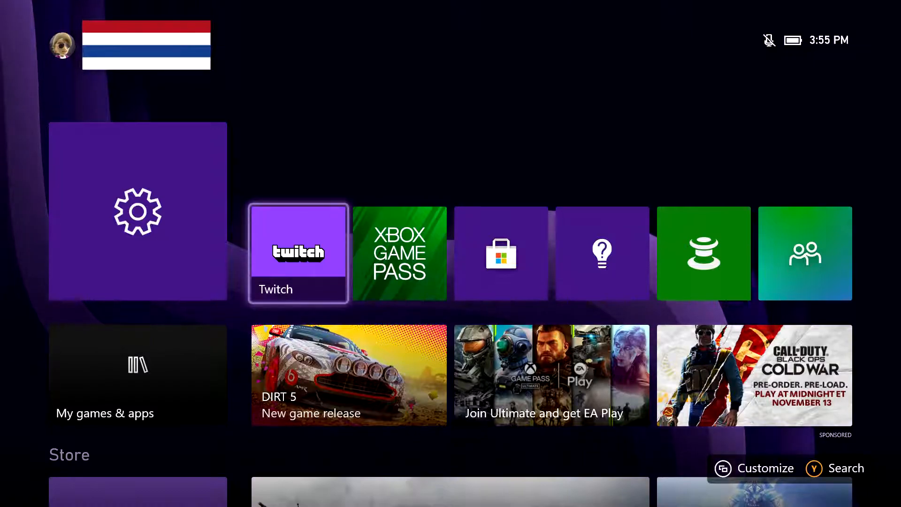
click(298, 253)
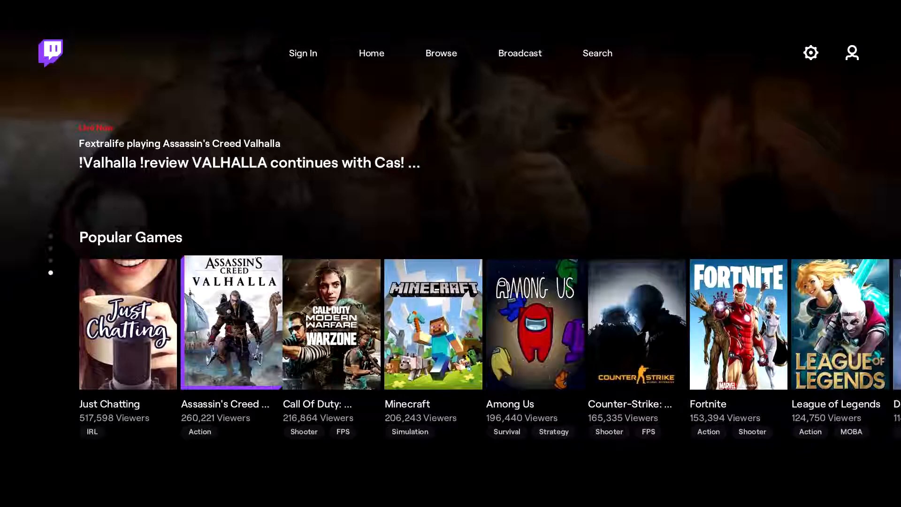